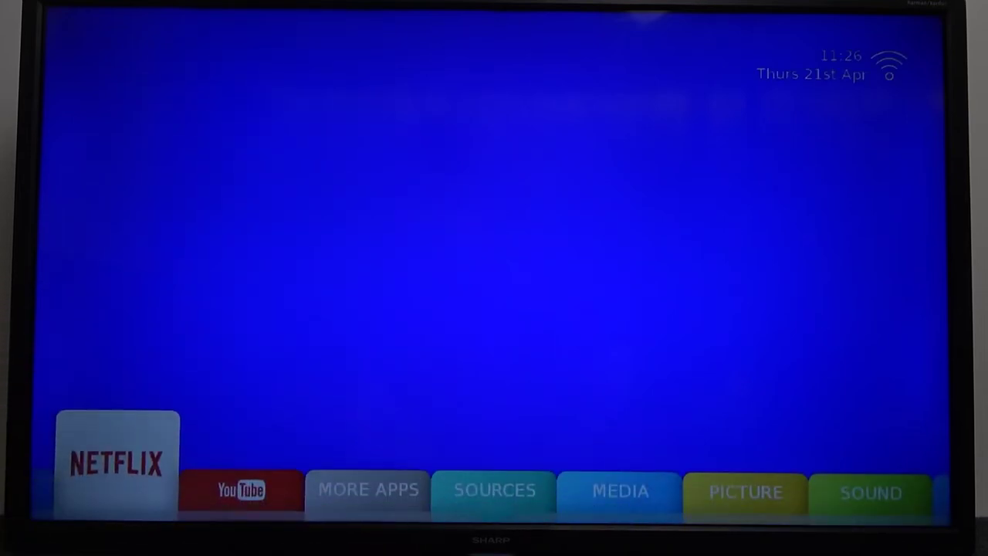
- Show the Sound settings scrolled past Audio Description and AD Volume to Audio Delay and SPDIF Delay (both 32)
click(869, 493)
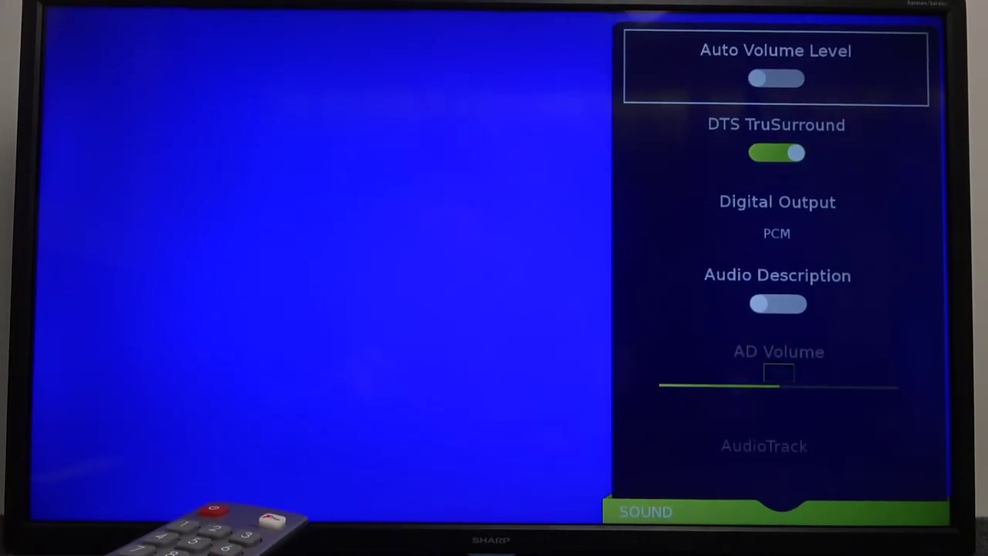
scroll(down, 3)
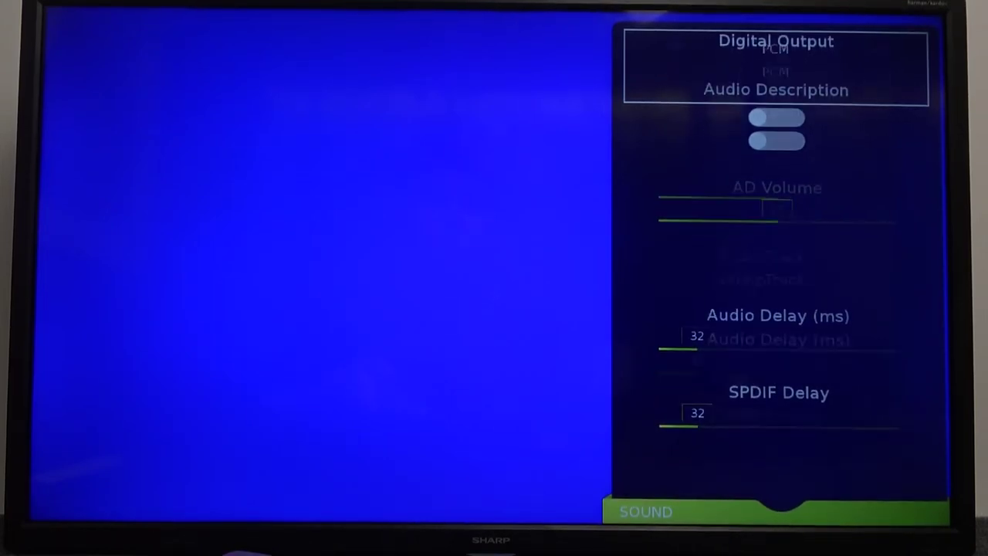